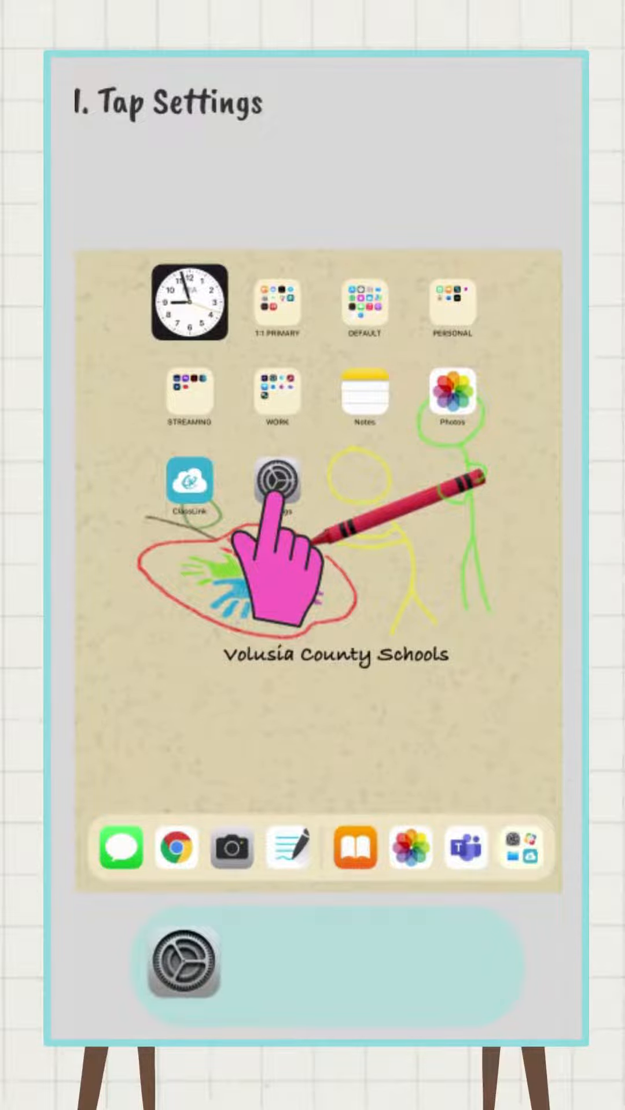
# Reach the empty Text Replacement list through Settings, General and Keyboard.
pyautogui.click(277, 485)
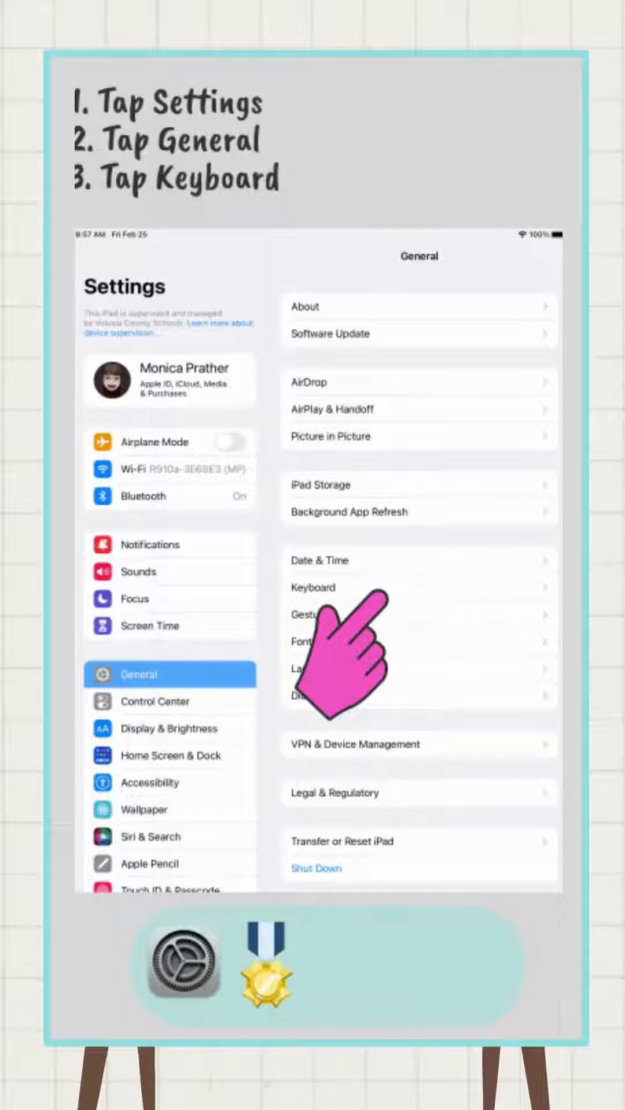
pyautogui.click(311, 587)
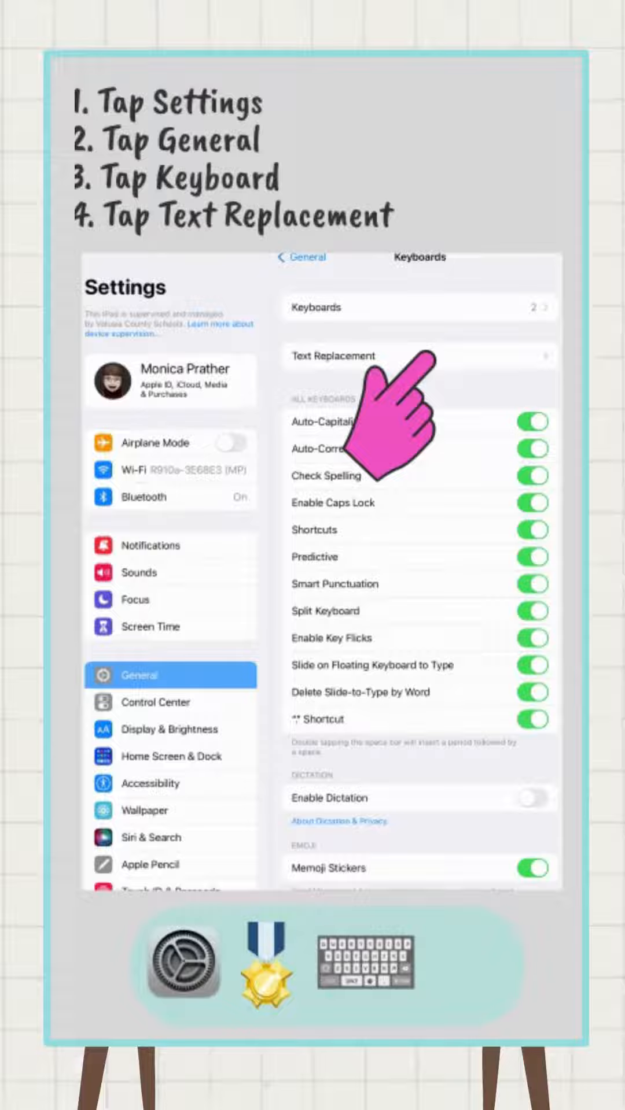
pyautogui.click(333, 355)
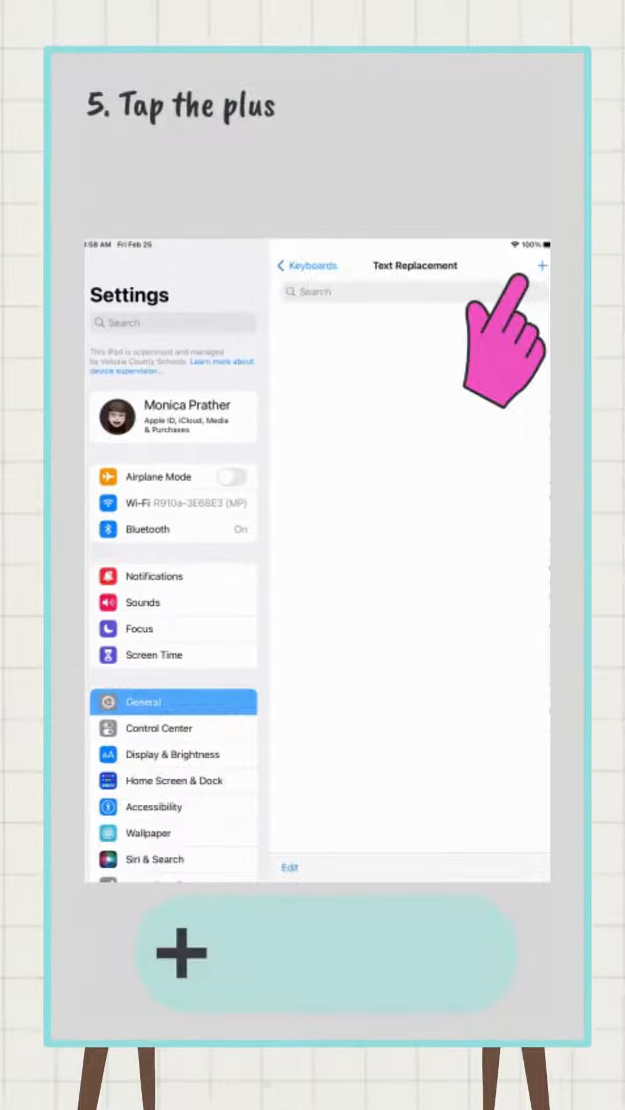
pyautogui.click(541, 266)
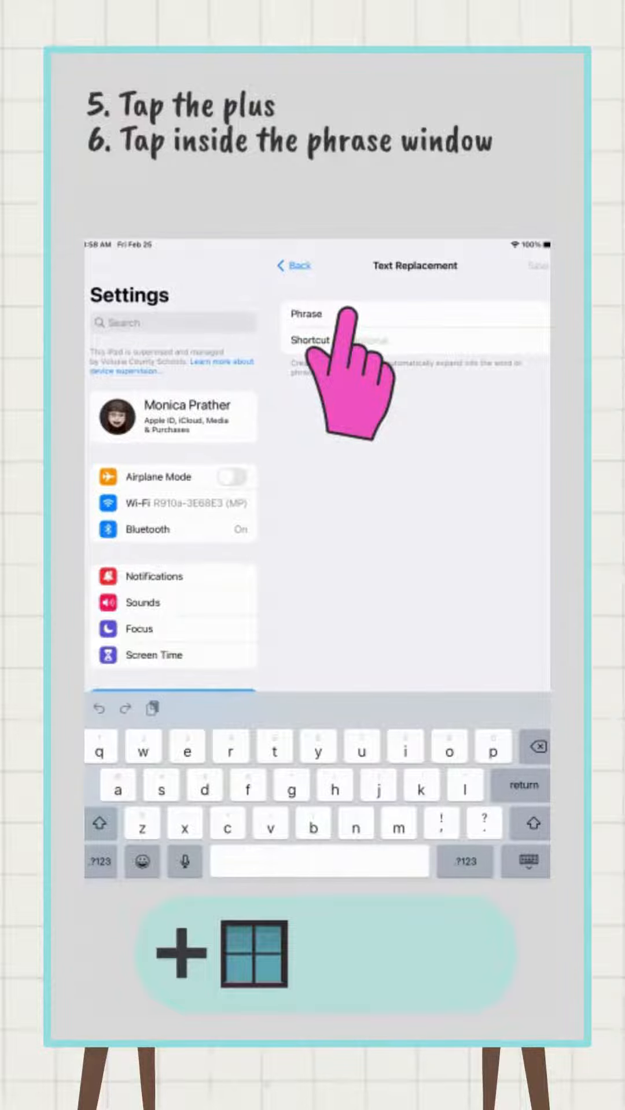
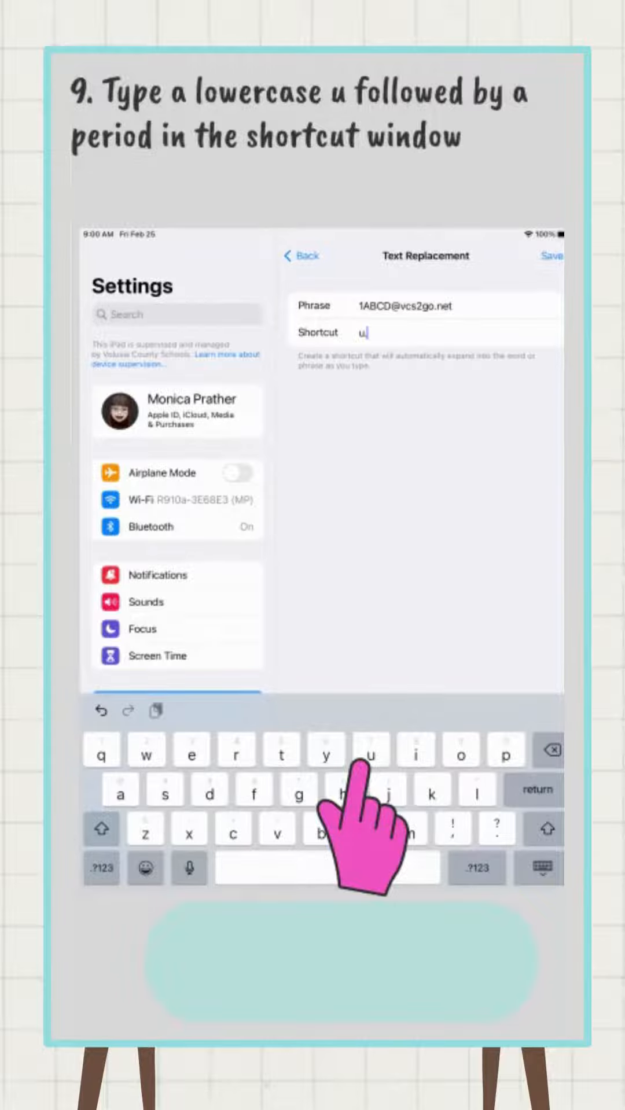
pyautogui.moveTo(551, 256)
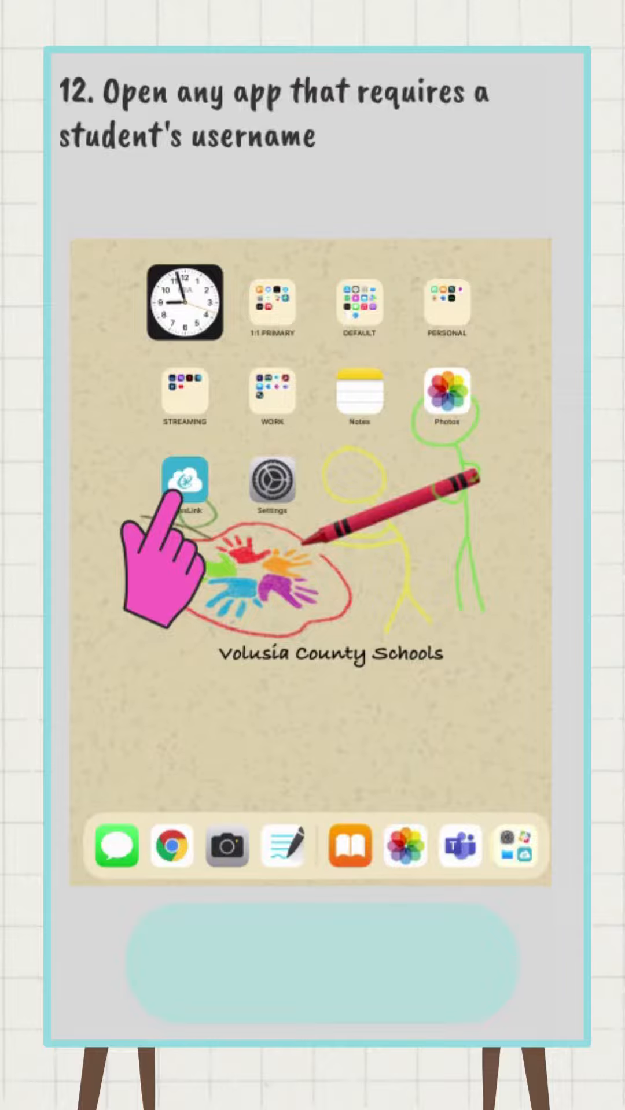
# Fill the ClassLink sign-in username by expanding the 'u.' shortcut.
pyautogui.click(183, 486)
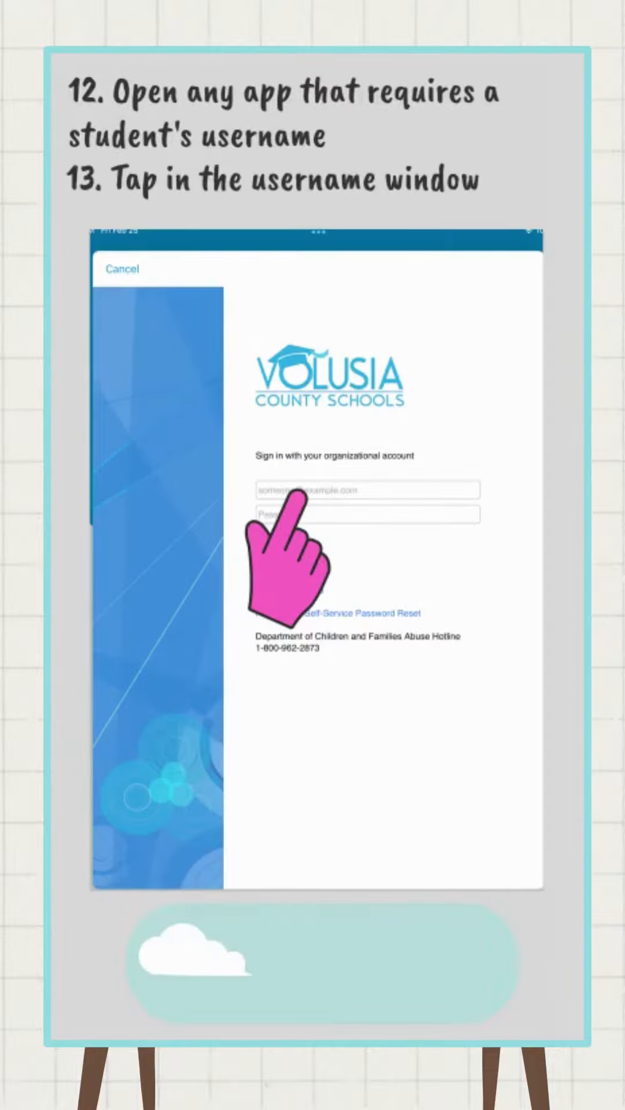
pyautogui.click(366, 490)
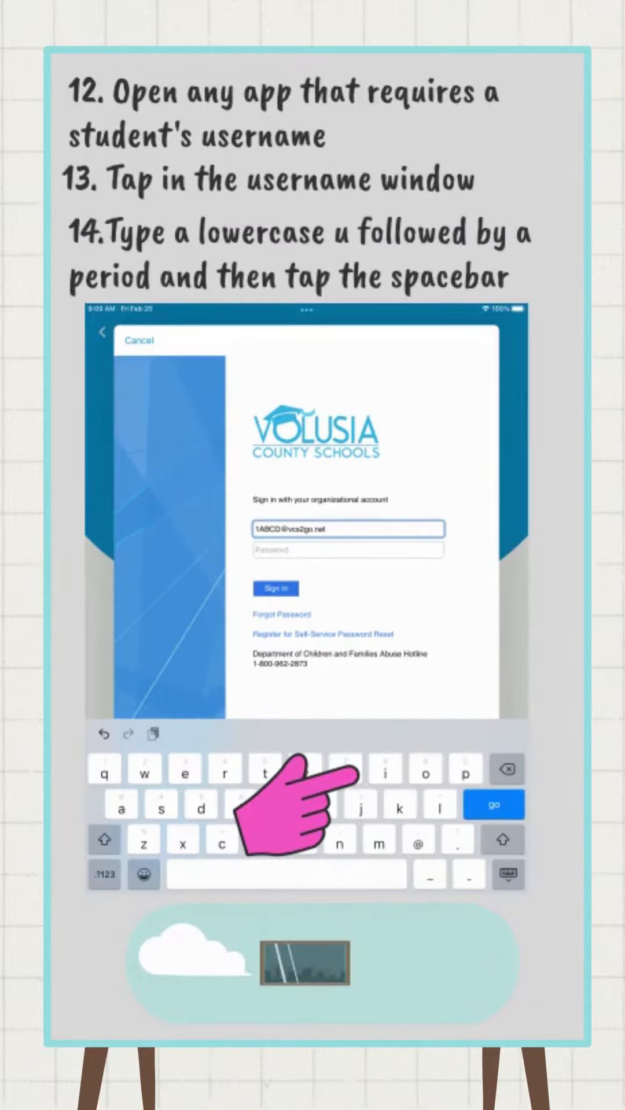